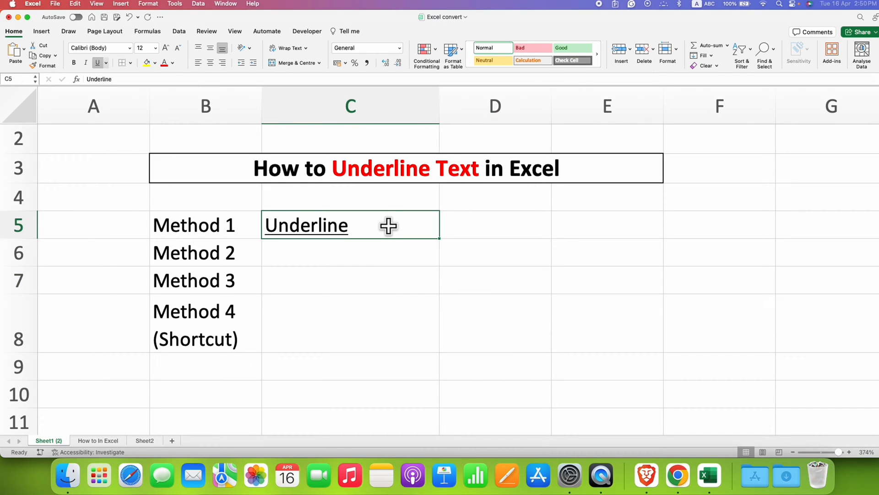
pyautogui.moveTo(224, 230)
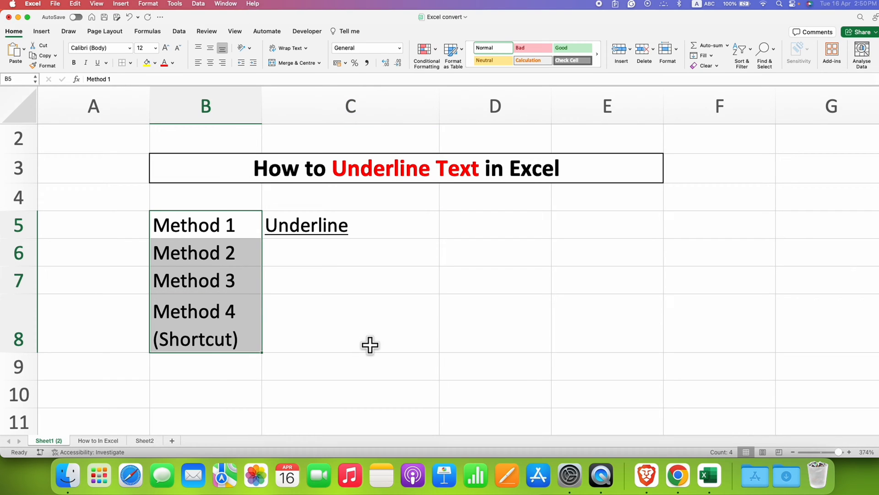
pyautogui.moveTo(375, 341)
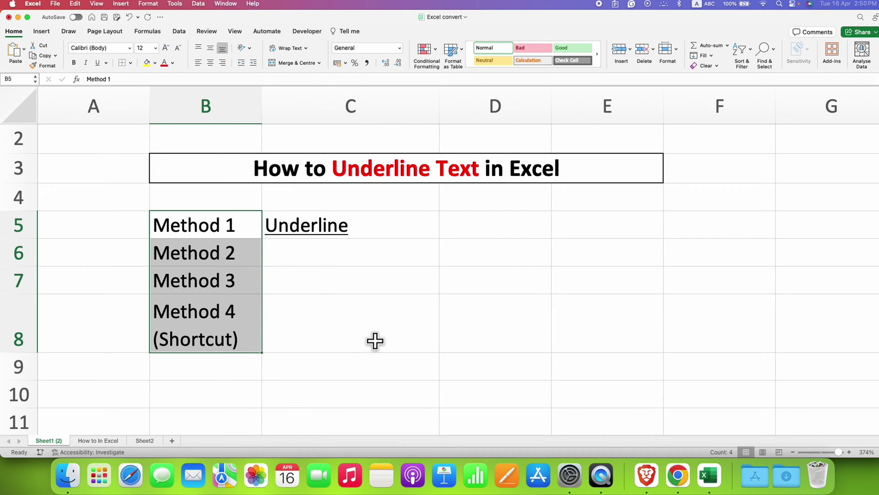
# - Select the word Underline in cell C5 and bring up its context menu for Format Cells
pyautogui.click(204, 324)
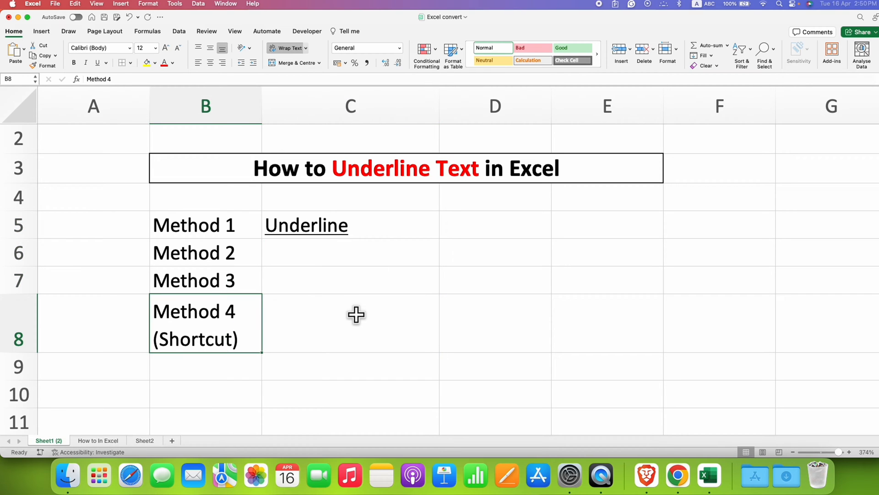
pyautogui.click(351, 280)
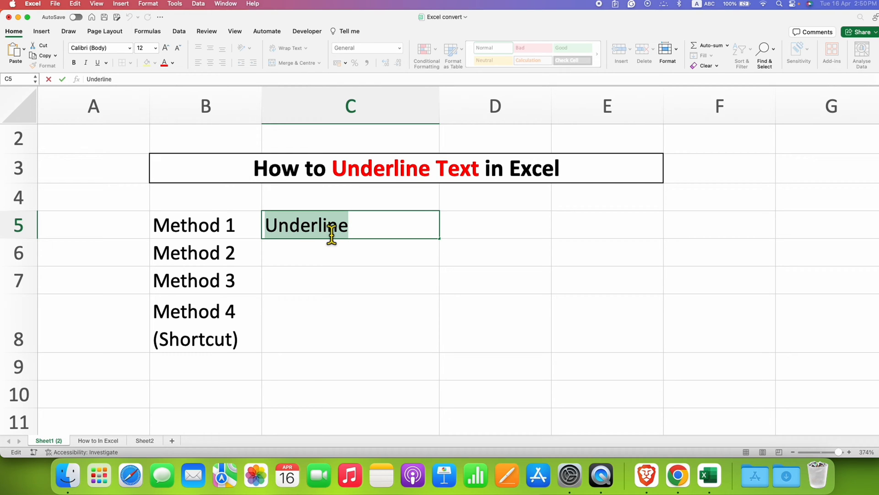
pyautogui.rightClick(331, 235)
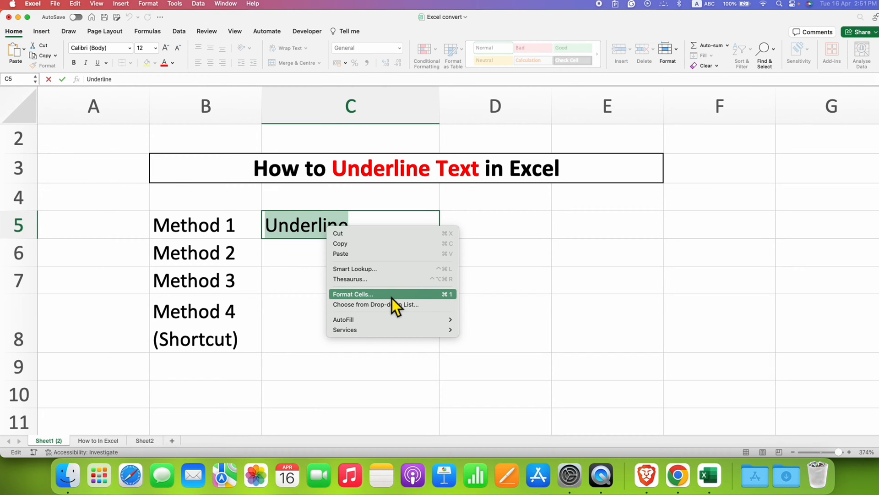
pyautogui.moveTo(449, 306)
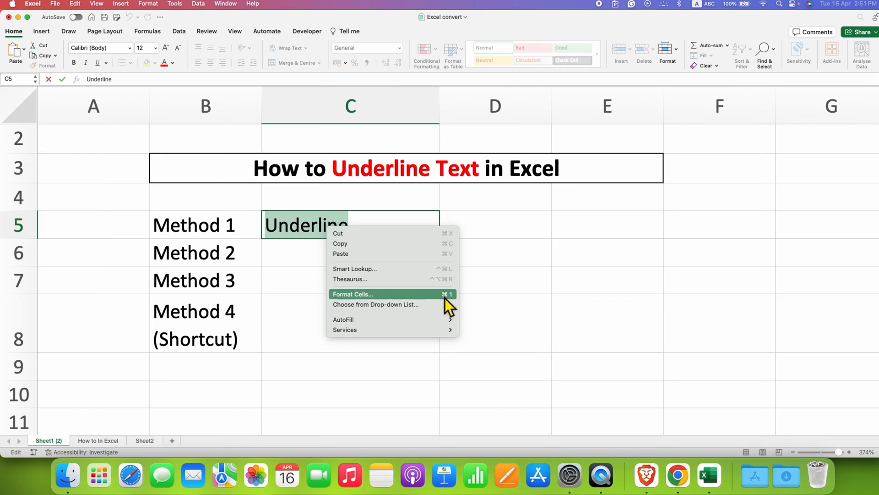
# - Open Format Cells at the Font tab and drop down the Underline styles list for C5
pyautogui.click(351, 294)
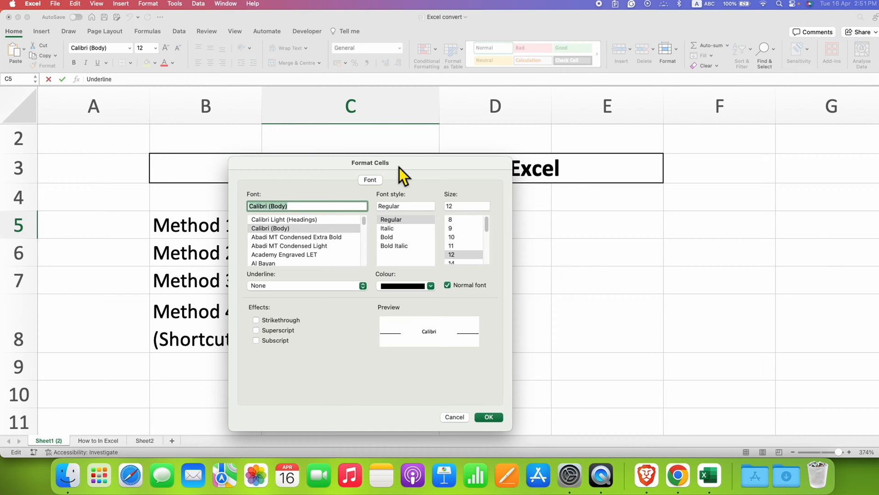
pyautogui.moveTo(272, 288)
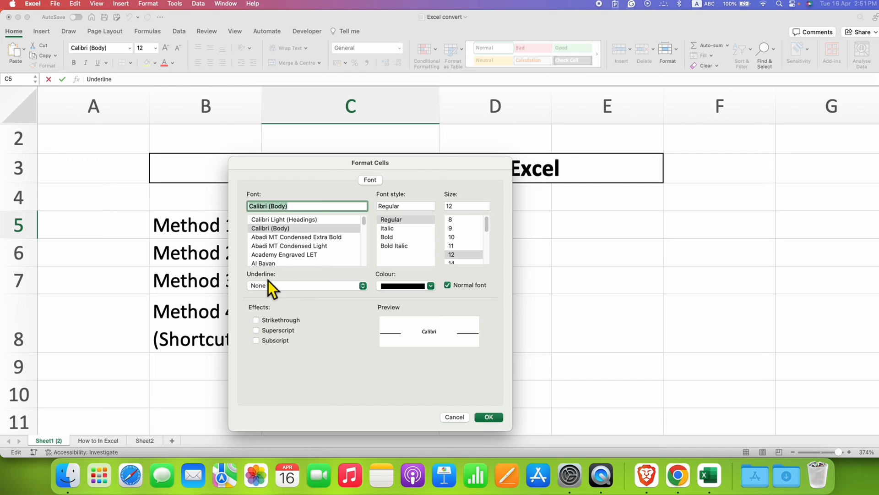
pyautogui.moveTo(272, 296)
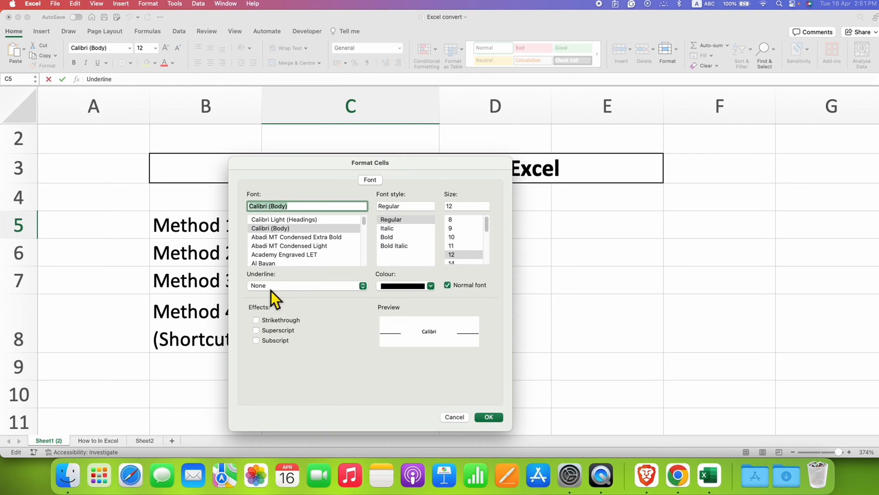
pyautogui.moveTo(265, 299)
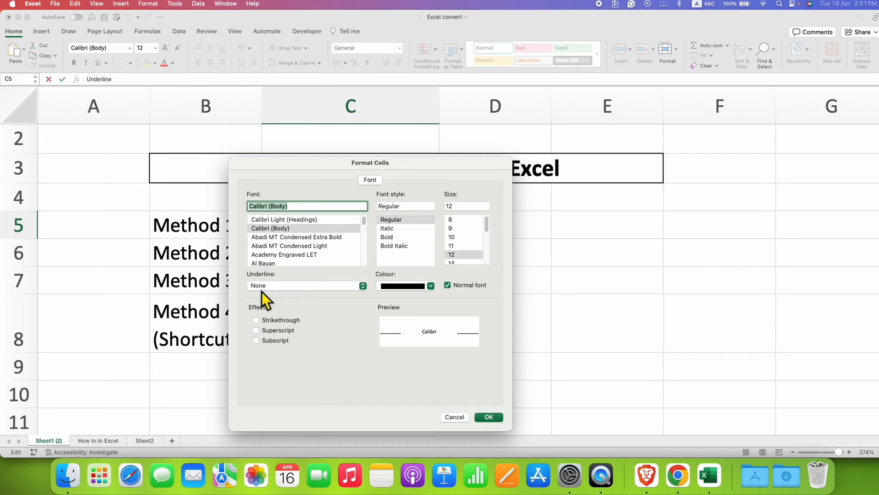
pyautogui.moveTo(438, 339)
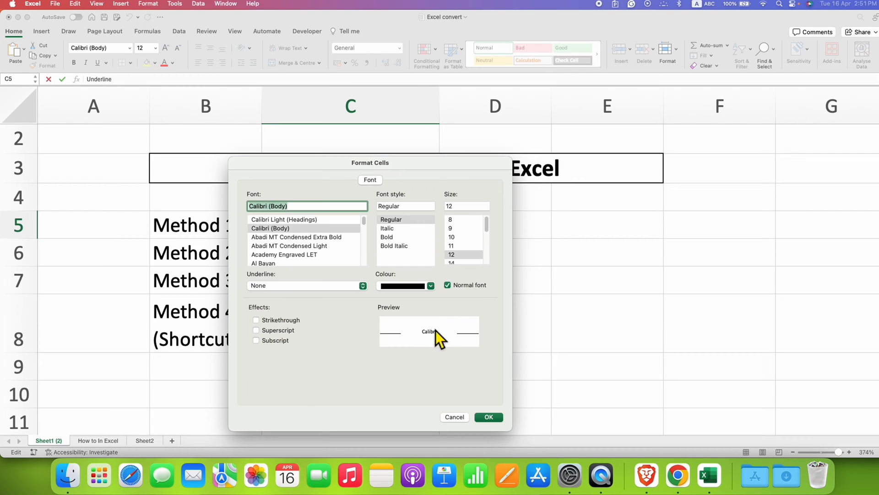
pyautogui.moveTo(331, 294)
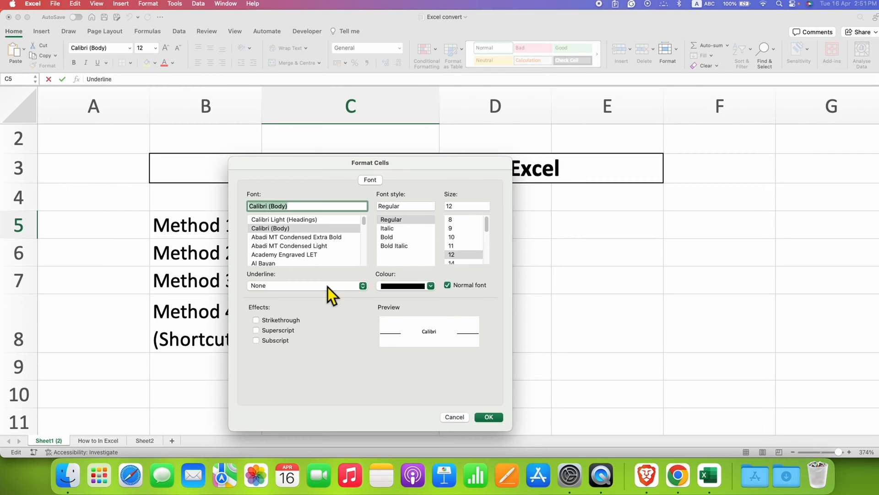
pyautogui.click(448, 285)
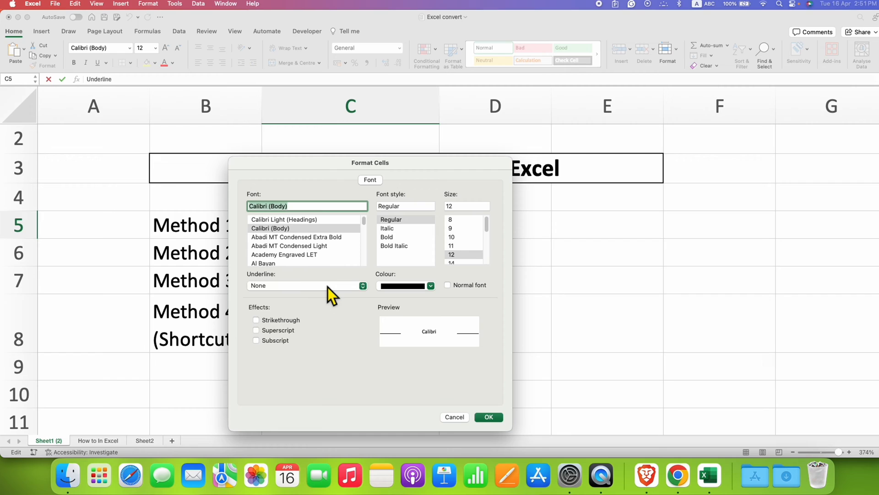
pyautogui.click(363, 286)
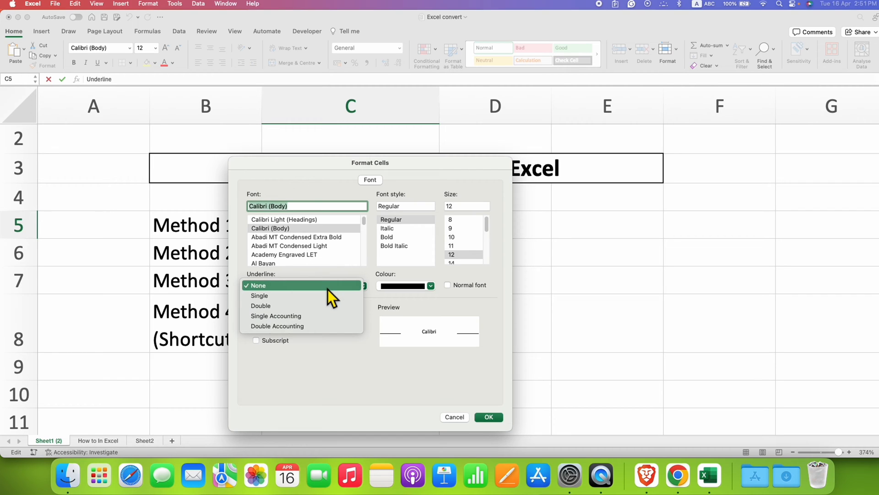
pyautogui.moveTo(259, 296)
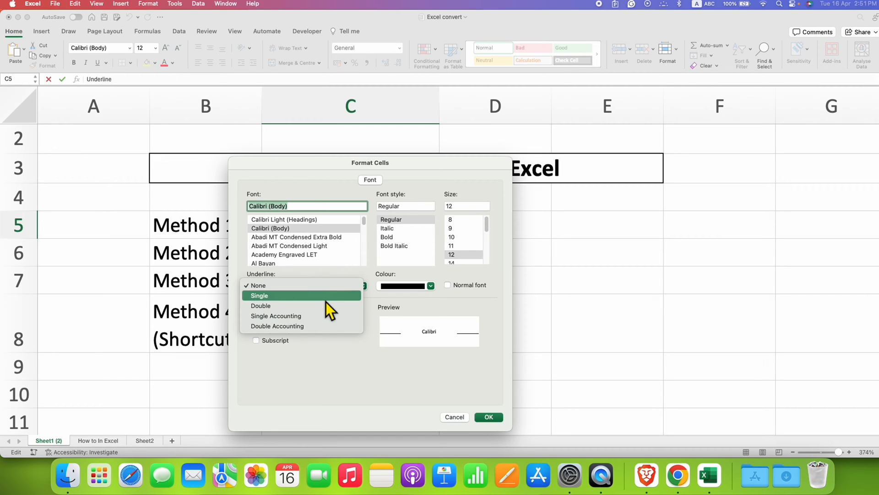
pyautogui.moveTo(326, 326)
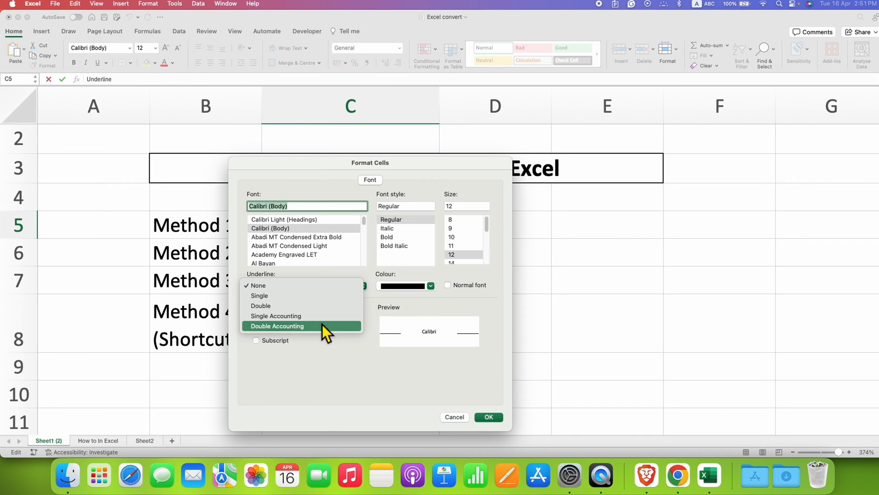
pyautogui.moveTo(325, 309)
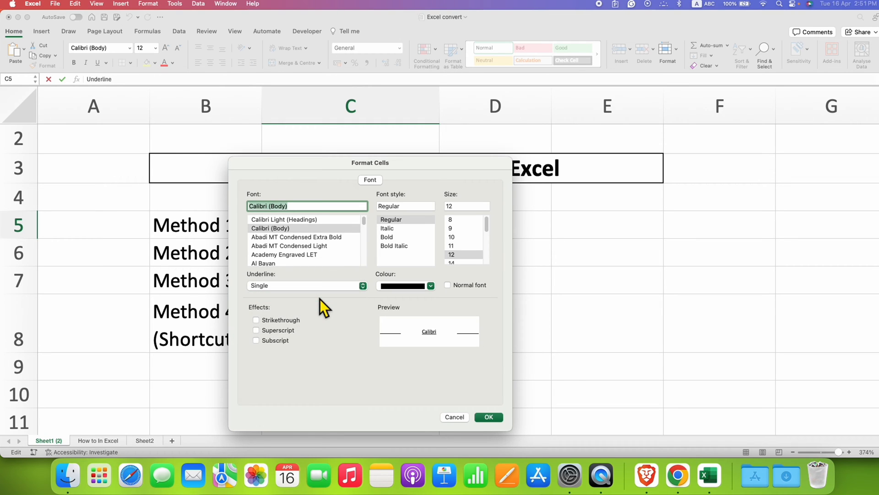
pyautogui.moveTo(435, 345)
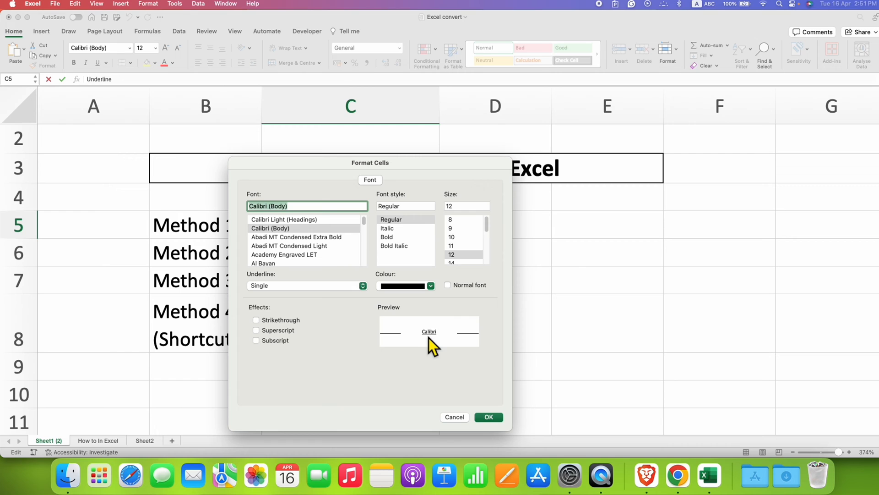
pyautogui.moveTo(396, 370)
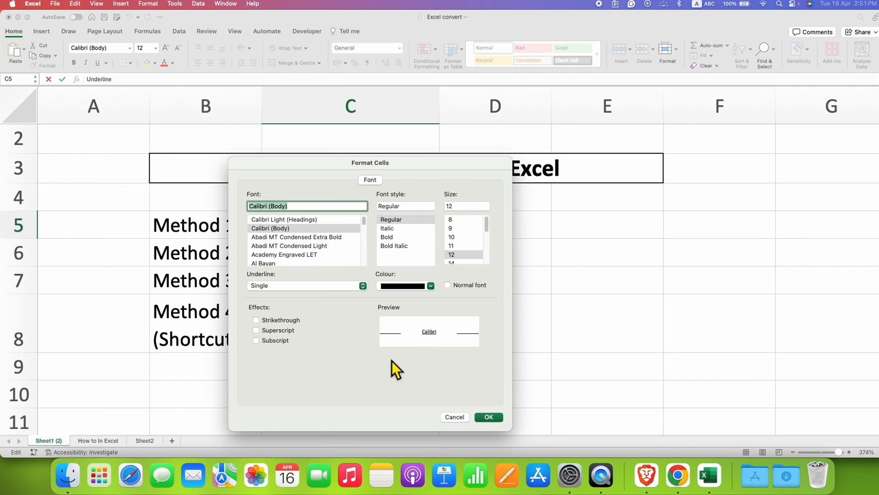
pyautogui.moveTo(502, 428)
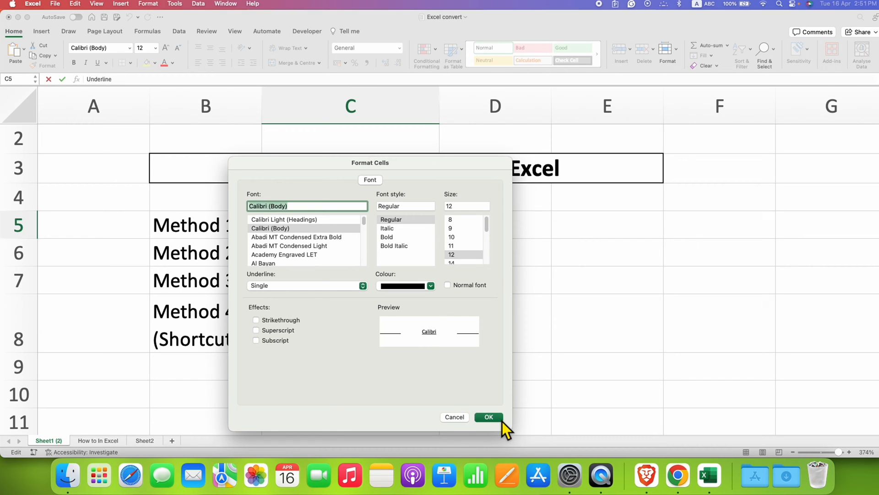
# - Apply the single underline to C5 and select the plain Underline text in C6
pyautogui.click(487, 416)
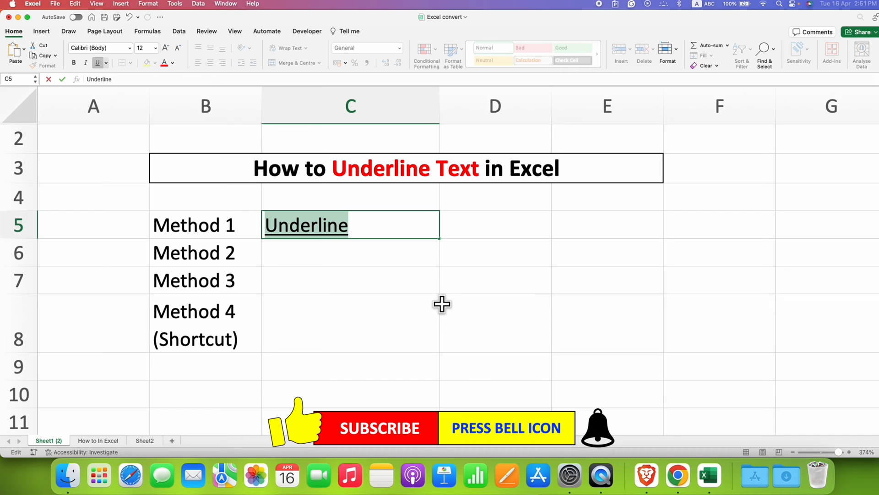
pyautogui.click(350, 322)
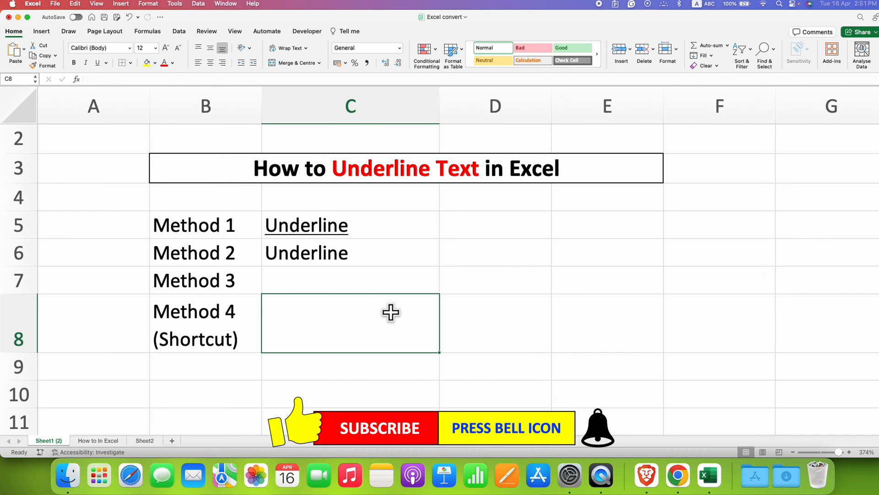
pyautogui.click(351, 252)
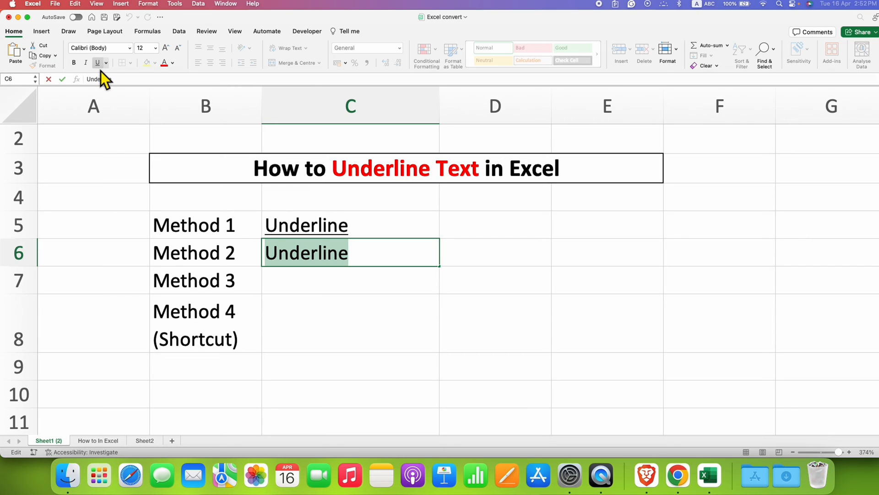
pyautogui.moveTo(97, 62)
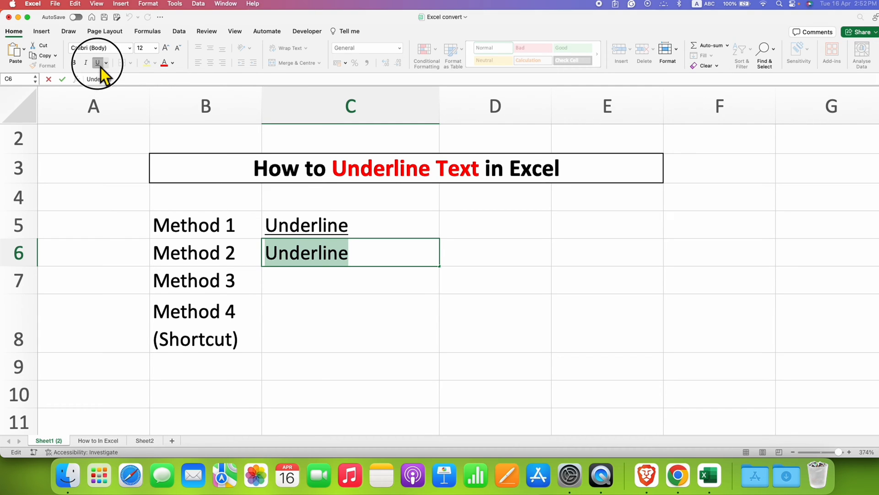
# - Underline C6 with the ribbon U button, then switch it to Double Underline
pyautogui.click(97, 62)
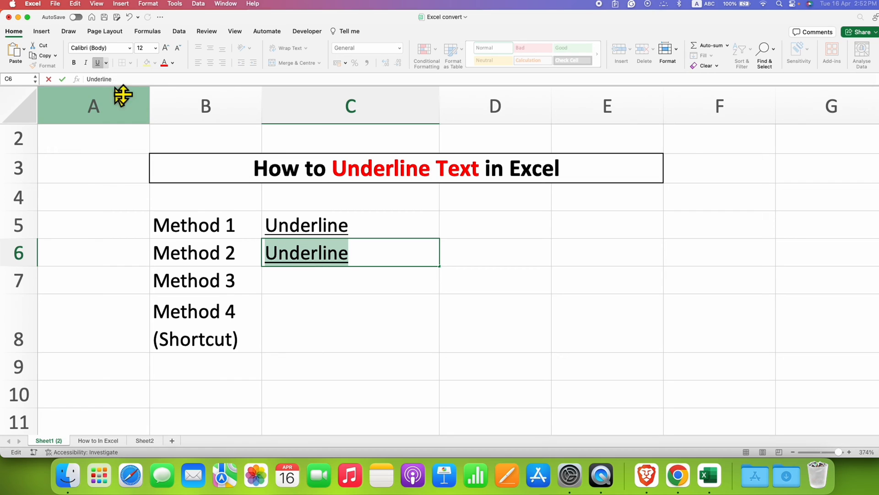
pyautogui.moveTo(112, 73)
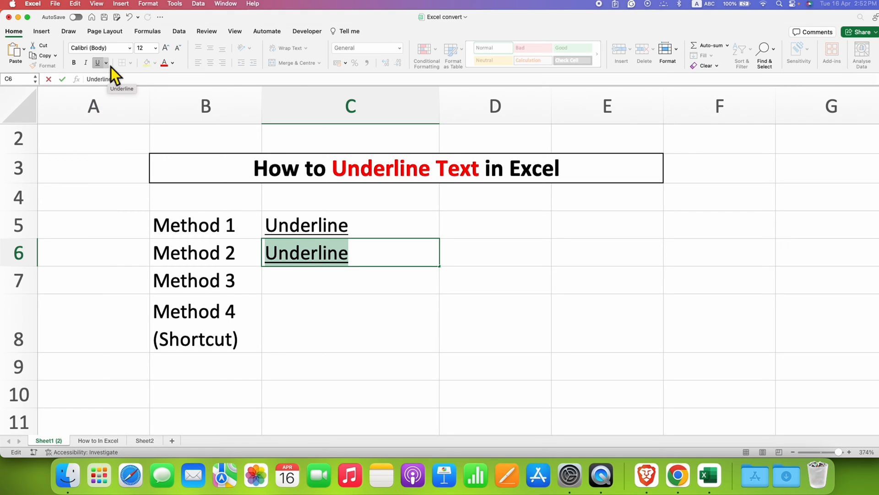
pyautogui.click(106, 62)
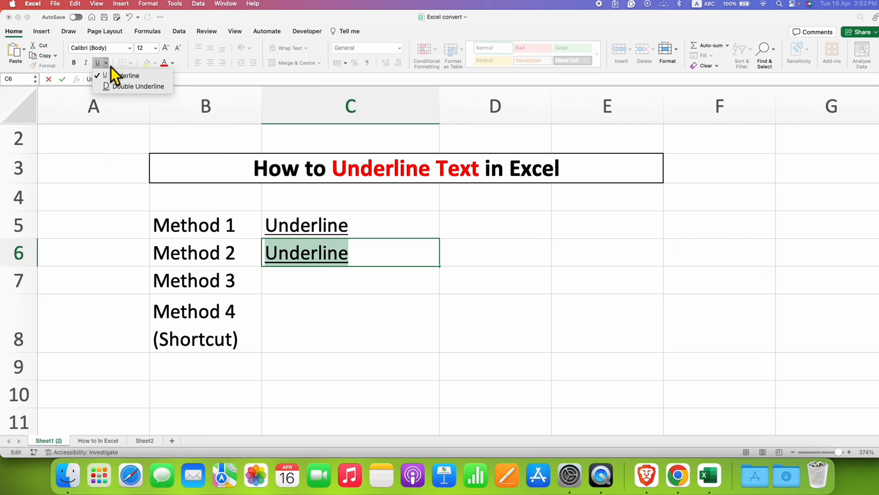
pyautogui.moveTo(156, 87)
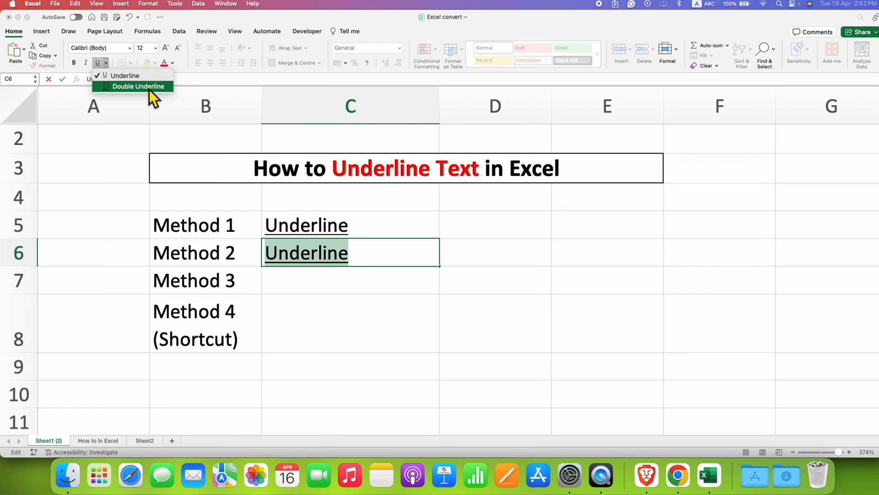
pyautogui.click(137, 86)
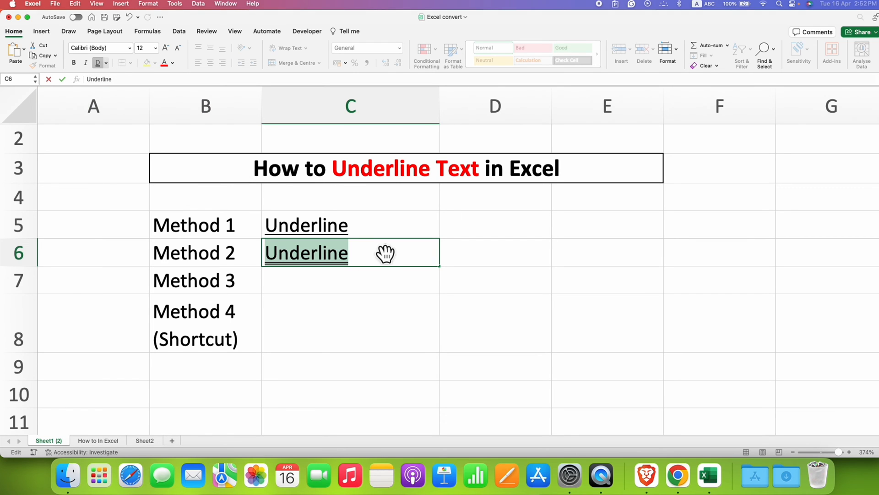
pyautogui.moveTo(379, 280)
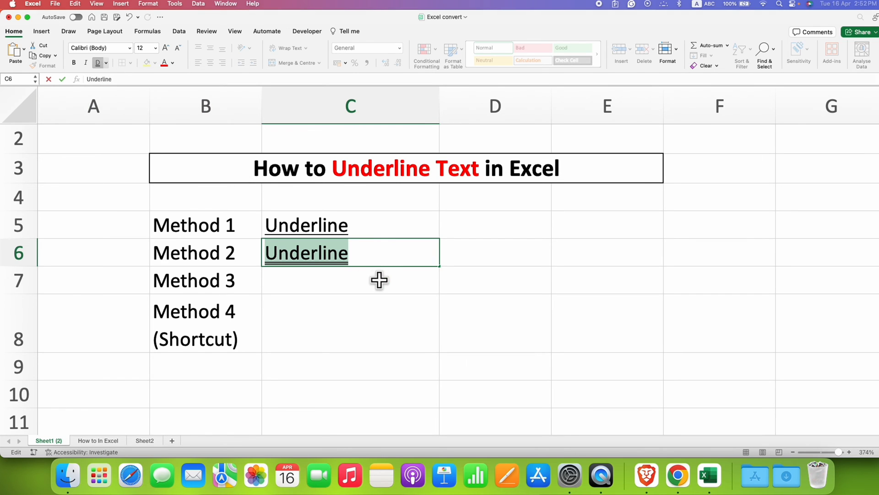
# - Give cell C7 a Thick Bottom Border under its blue Underline text
pyautogui.click(351, 280)
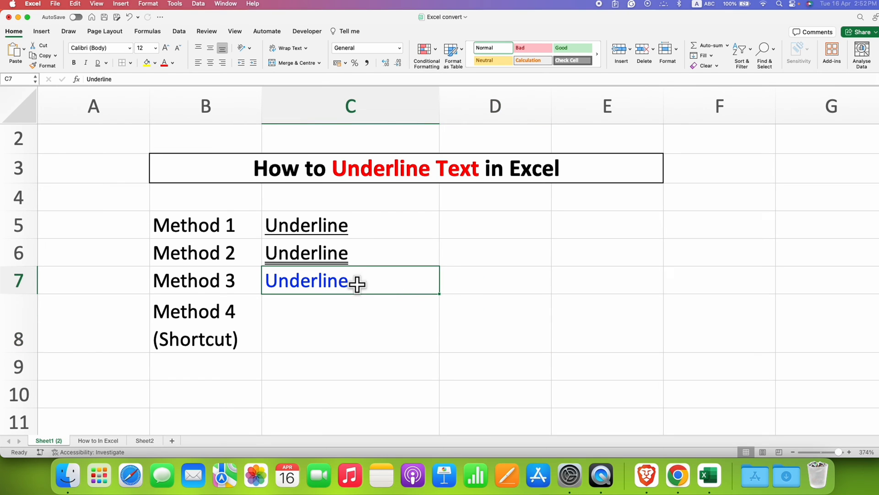
pyautogui.moveTo(345, 285)
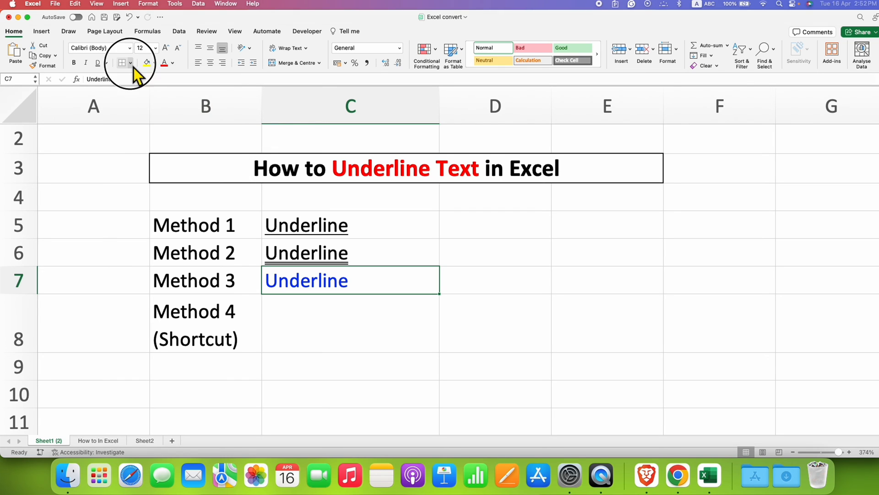
pyautogui.click(128, 62)
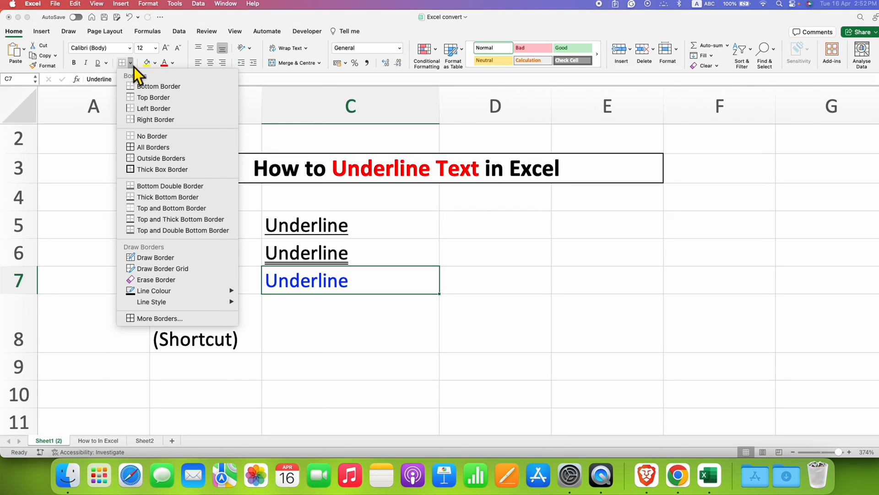
pyautogui.moveTo(191, 210)
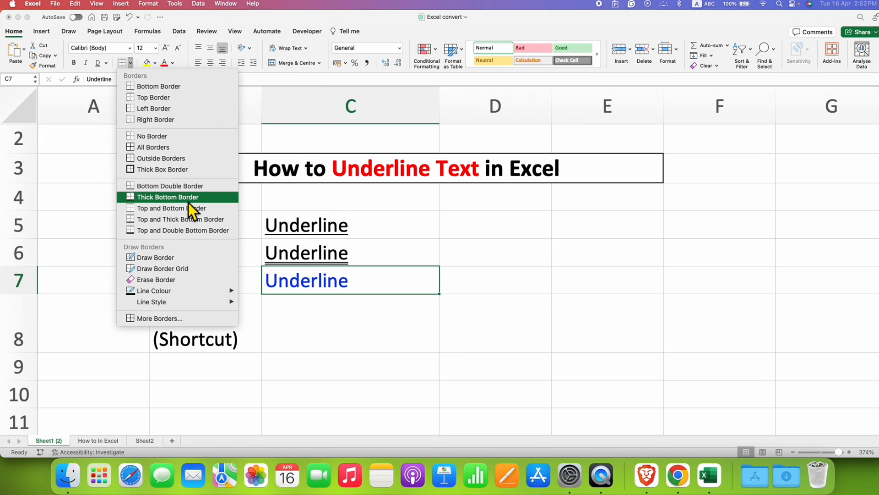
pyautogui.moveTo(209, 212)
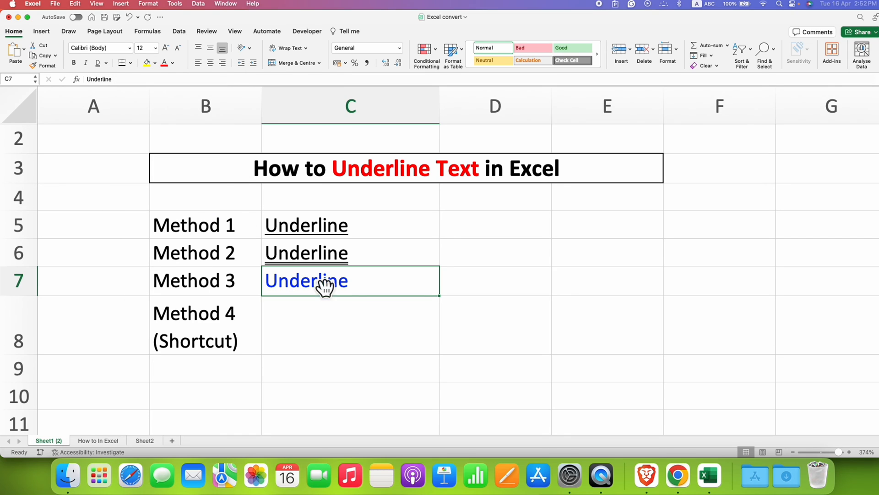
pyautogui.click(607, 324)
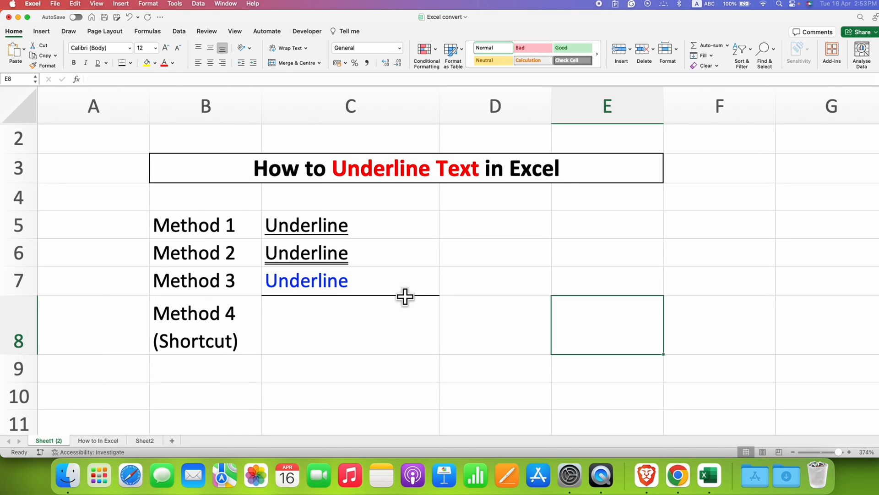
pyautogui.moveTo(379, 292)
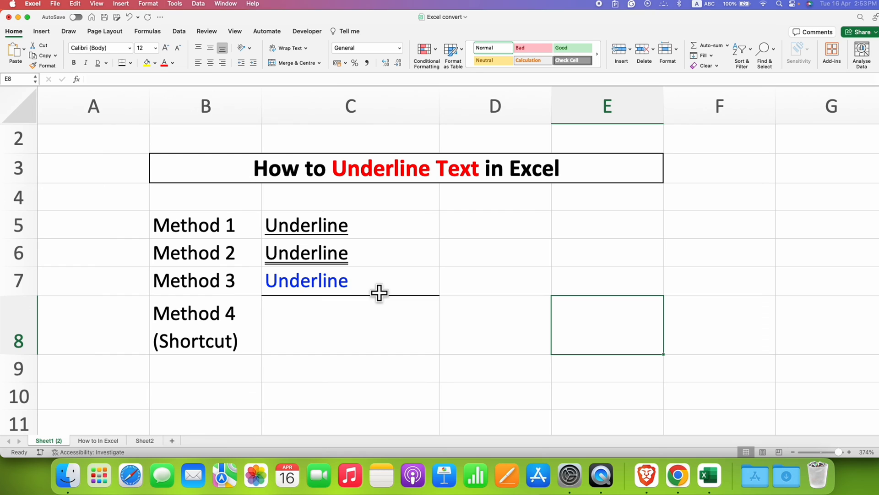
# - Enter the word Underline into cell C8
pyautogui.write('Underline')
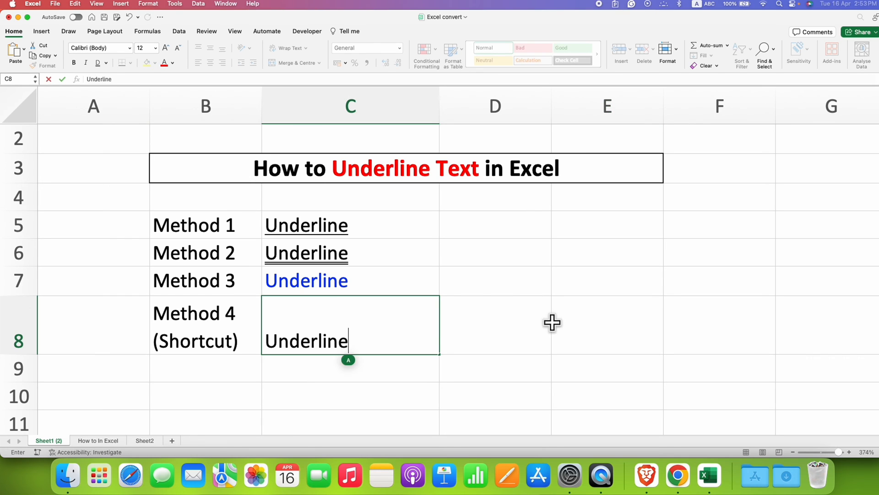
pyautogui.press('Return')
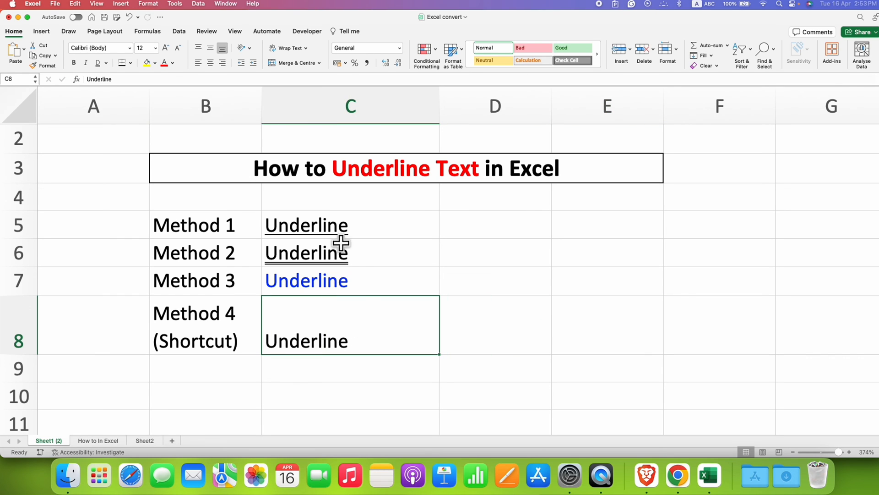